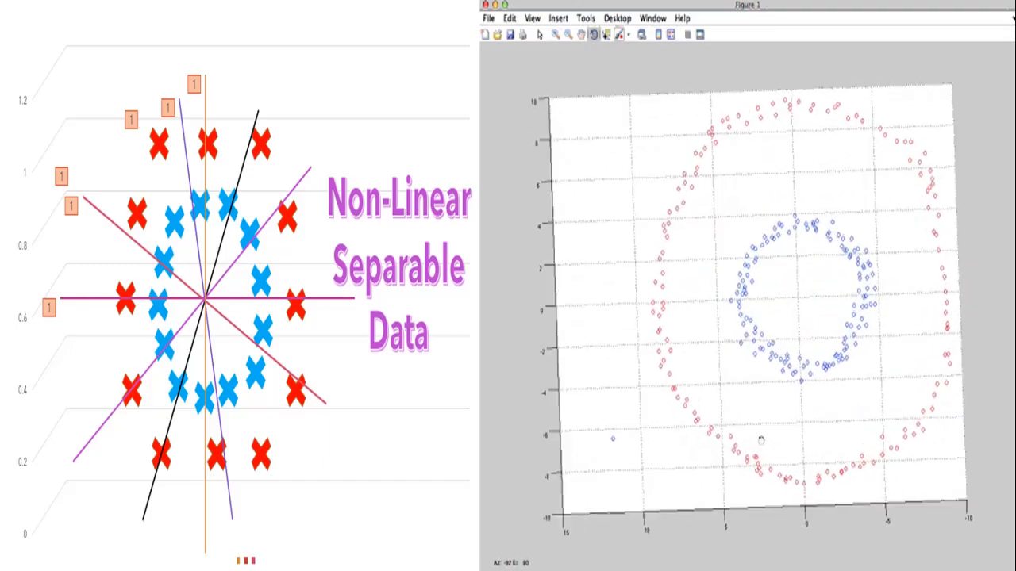
- Rotate the scatter plot from top view to a side view with blue points above the red ring
left_click_drag(753, 317, 753, 428)
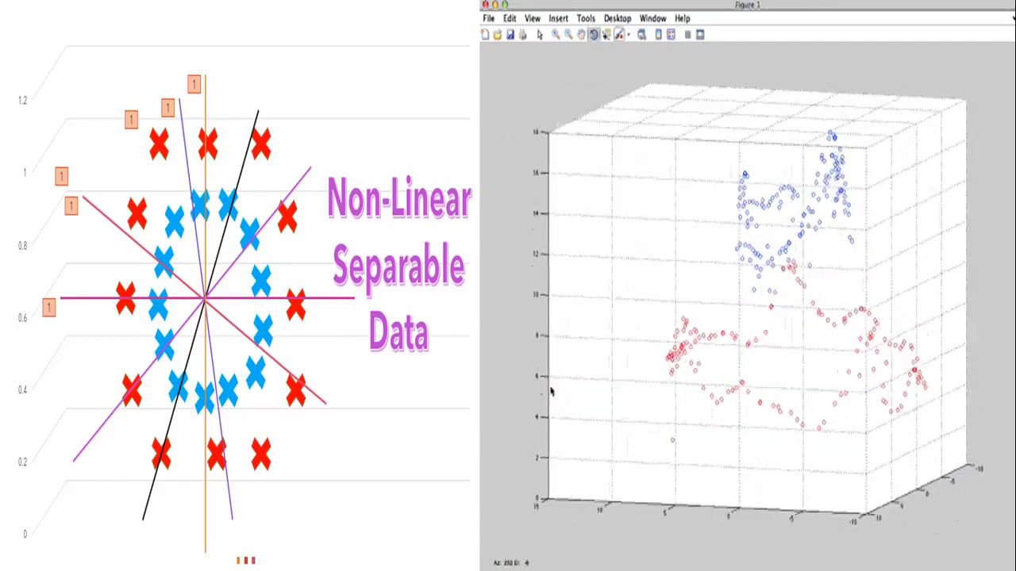
left_click_drag(754, 317, 753, 444)
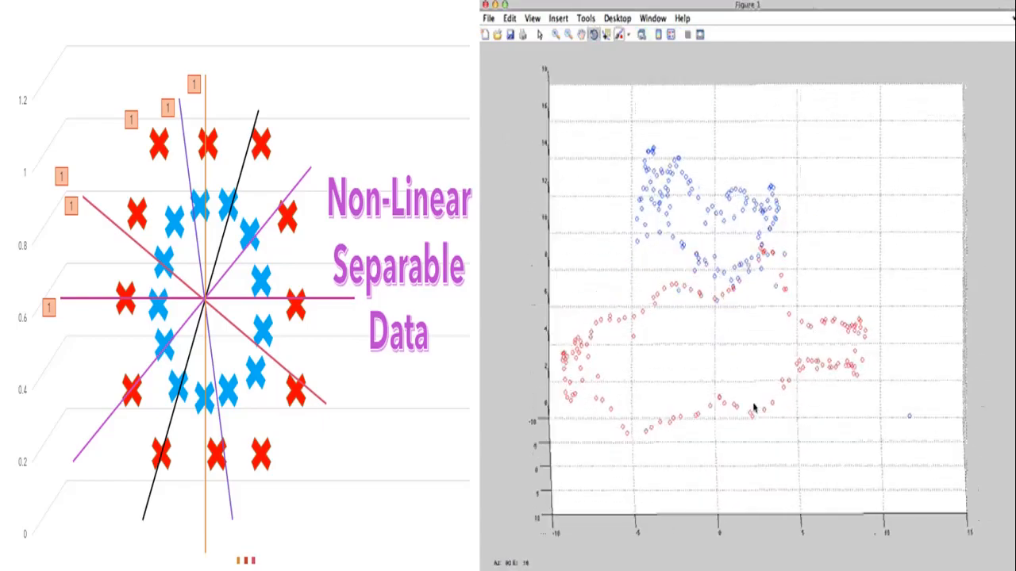
left_click_drag(754, 318, 555, 381)
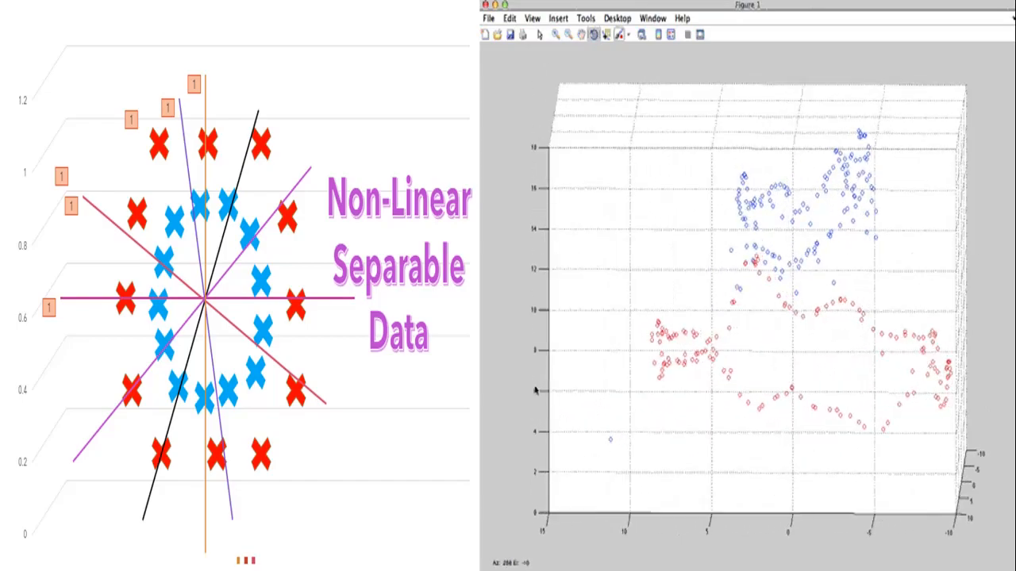